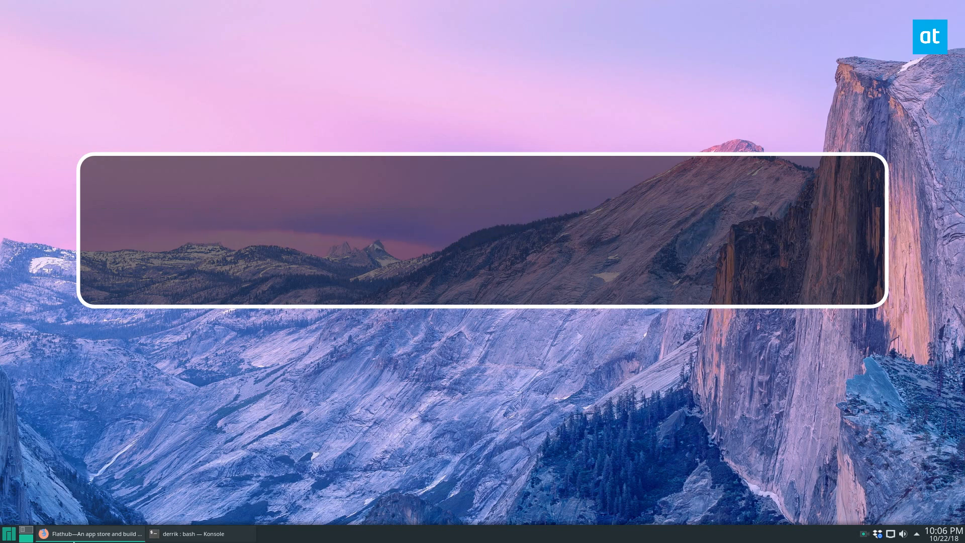
Show the flathub.org window and scroll down to the Popular Apps section
{"action": "left_click", "coordinate": [91, 533]}
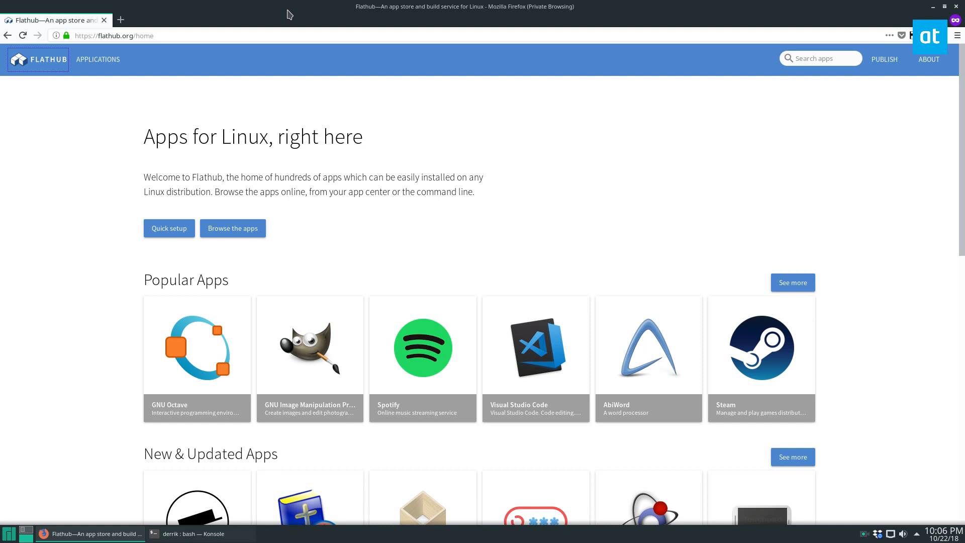
{"action": "mouse_move", "coordinate": [365, 363]}
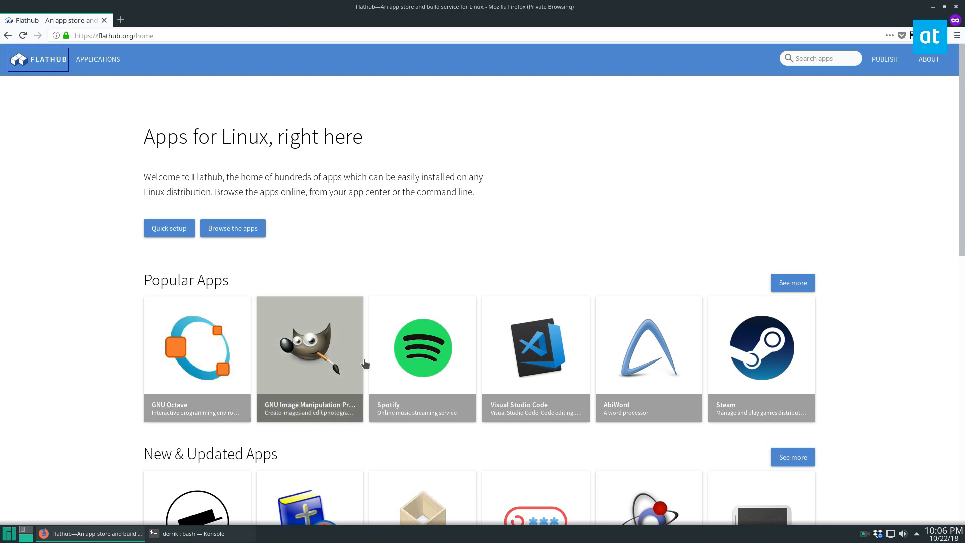
{"action": "scroll", "scroll_direction": "down", "scroll_amount": 3}
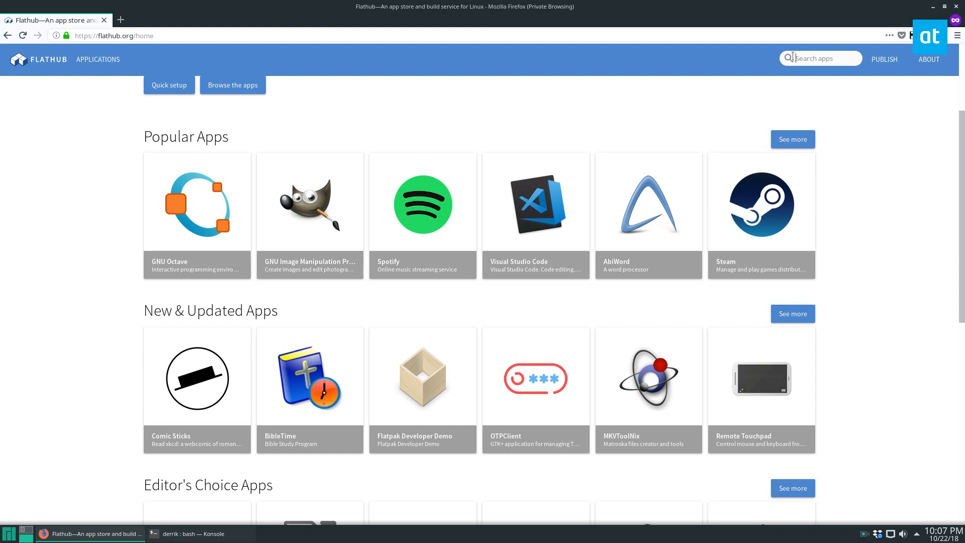
{"action": "mouse_move", "coordinate": [310, 10]}
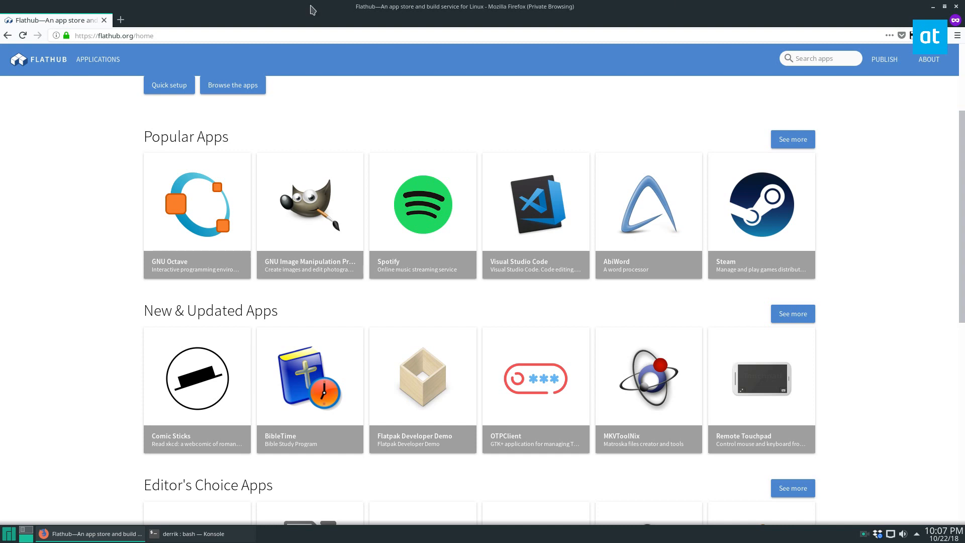
{"action": "mouse_move", "coordinate": [121, 20]}
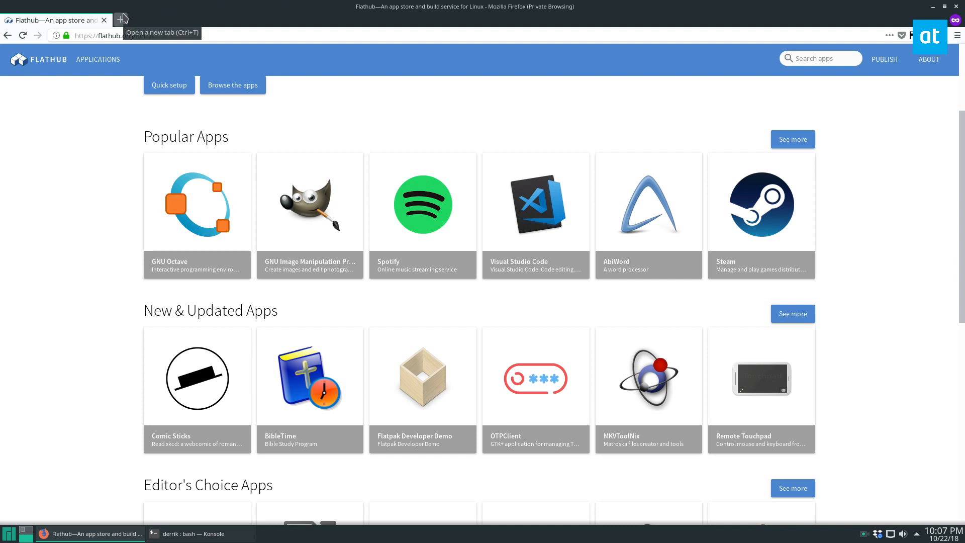
{"action": "mouse_move", "coordinate": [136, 6]}
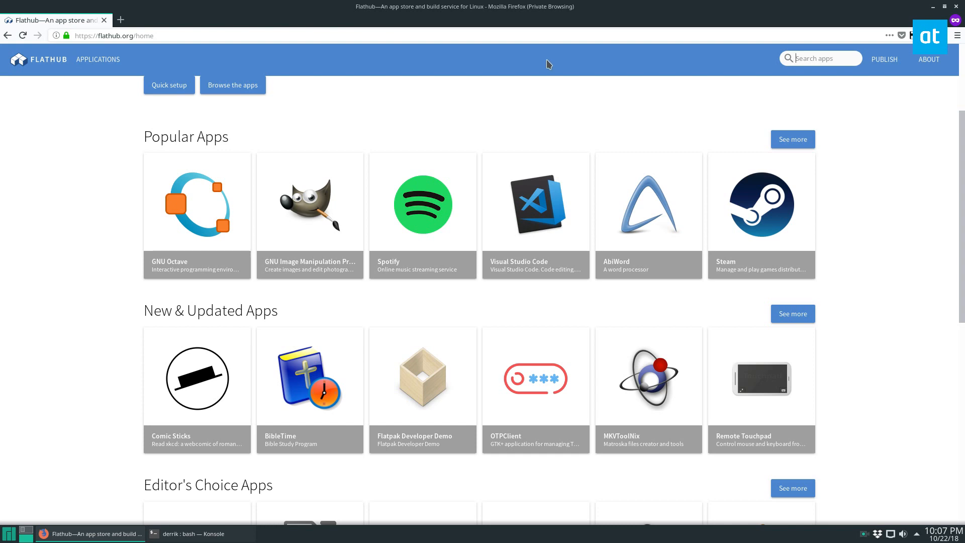
Search Flathub for 'signal' and open the Signal result's details page
{"action": "left_click", "coordinate": [187, 533]}
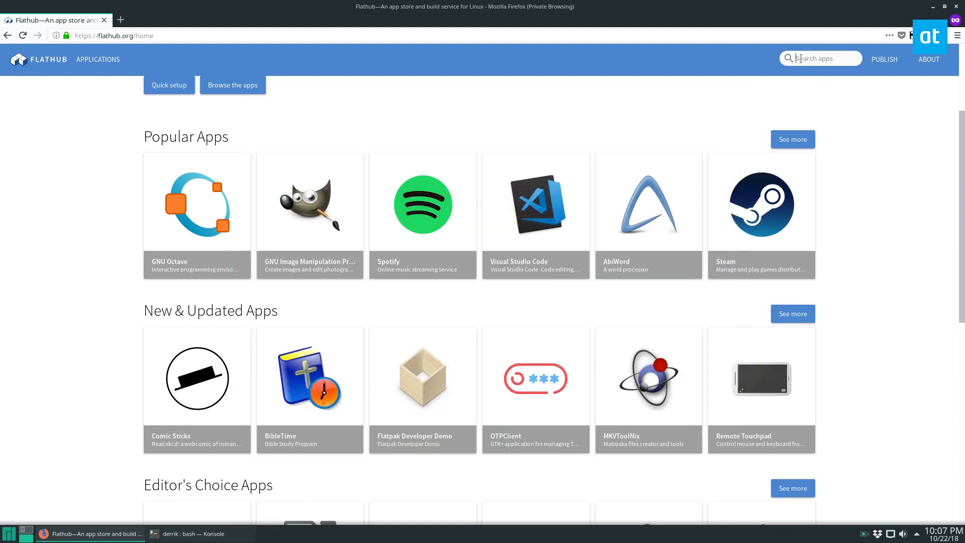
{"action": "type", "text": "s"}
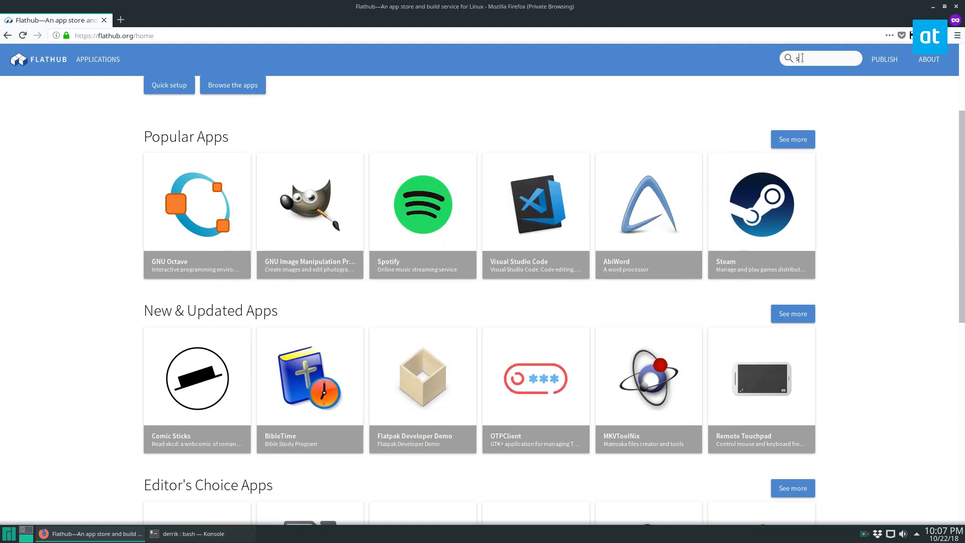
{"action": "type", "text": "signal"}
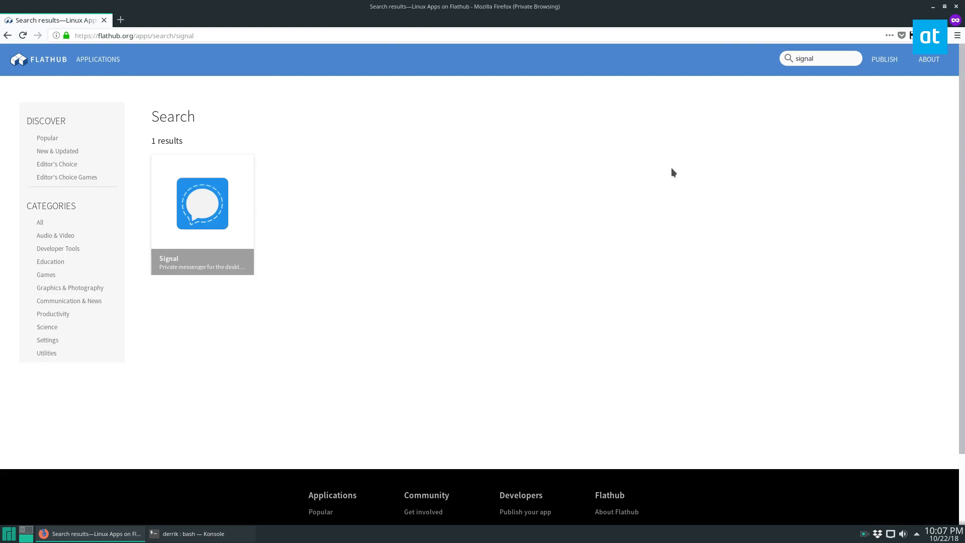
{"action": "left_click", "coordinate": [202, 203]}
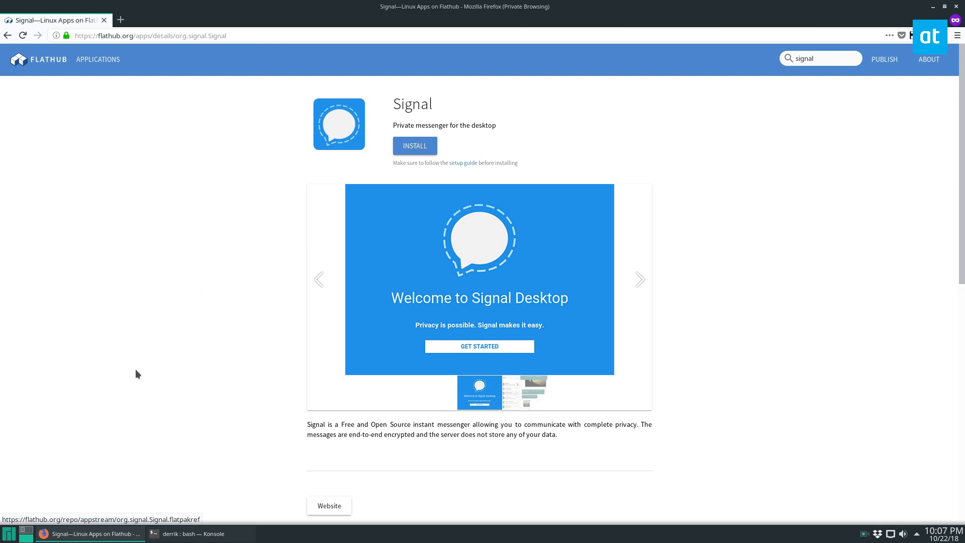
Scroll Signal's Flathub page to the 'flatpak install flathub org.signal.Signal' command
{"action": "left_click", "coordinate": [9, 533]}
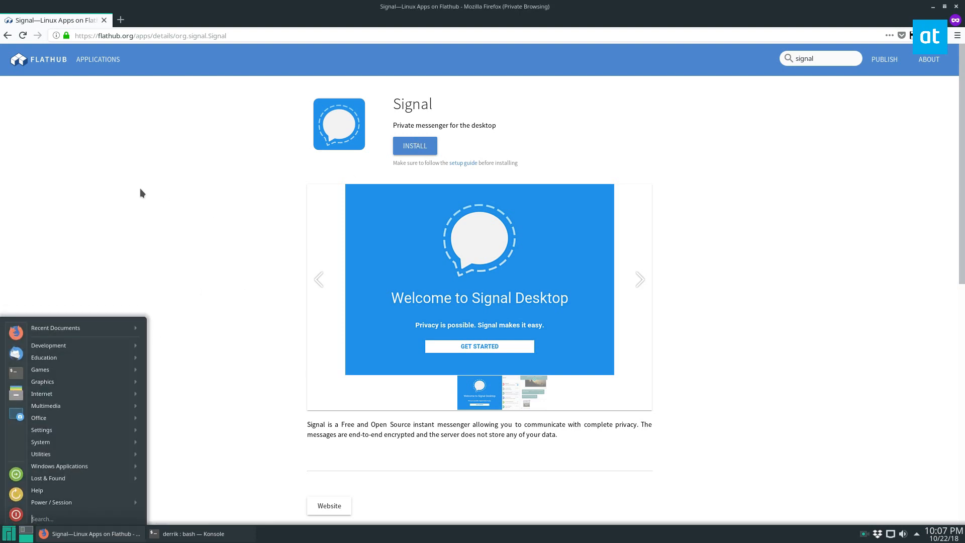
{"action": "type", "text": "disc"}
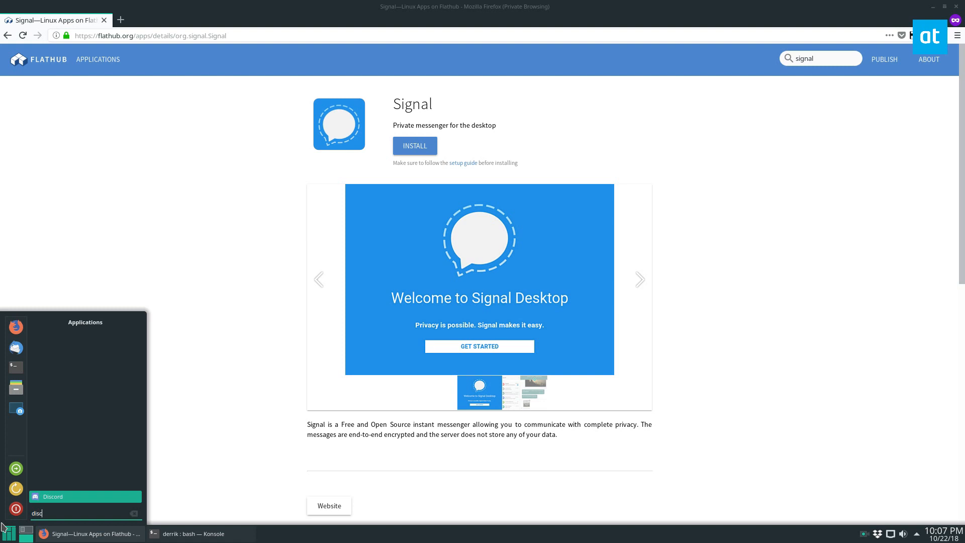
{"action": "left_click", "coordinate": [9, 533]}
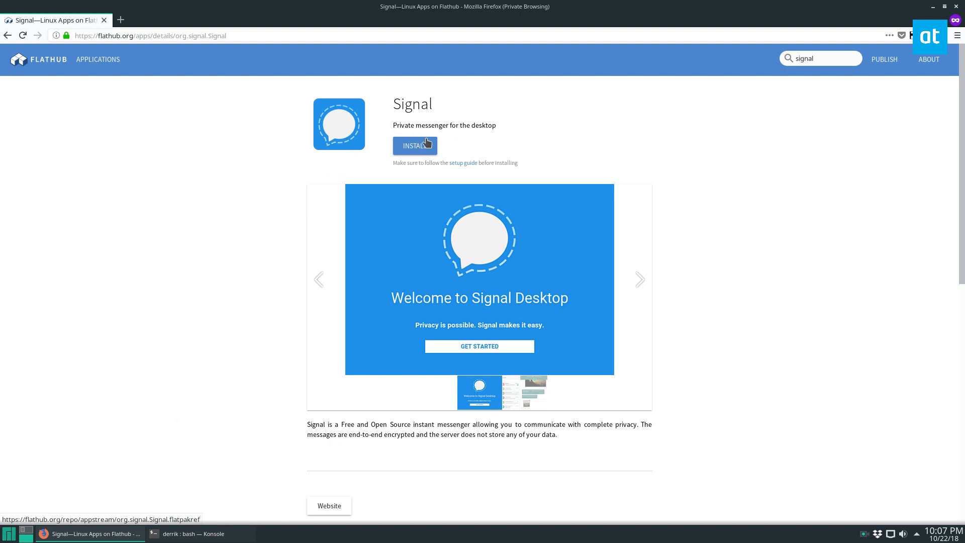
{"action": "scroll", "scroll_direction": "down", "scroll_amount": 3}
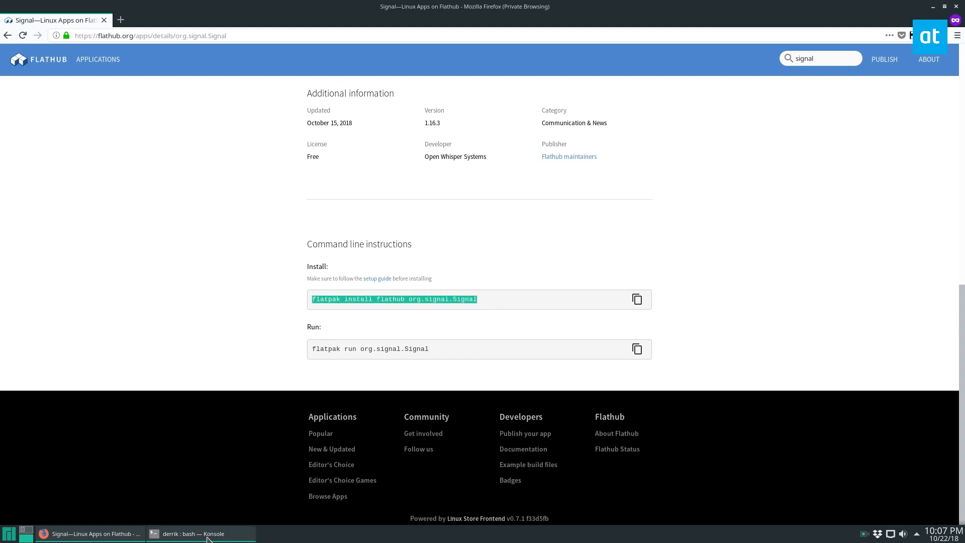
Run 'flatpak install flathub org.signal.Signal' in Konsole, answering y to both prompts
{"action": "left_click", "coordinate": [192, 533]}
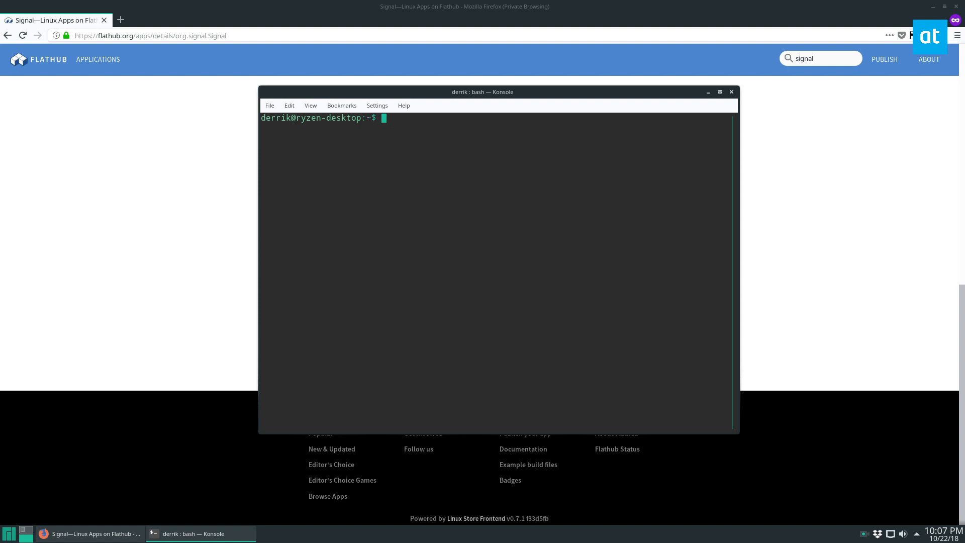
{"action": "type", "text": "flatpak install flathub org.signal.Signal"}
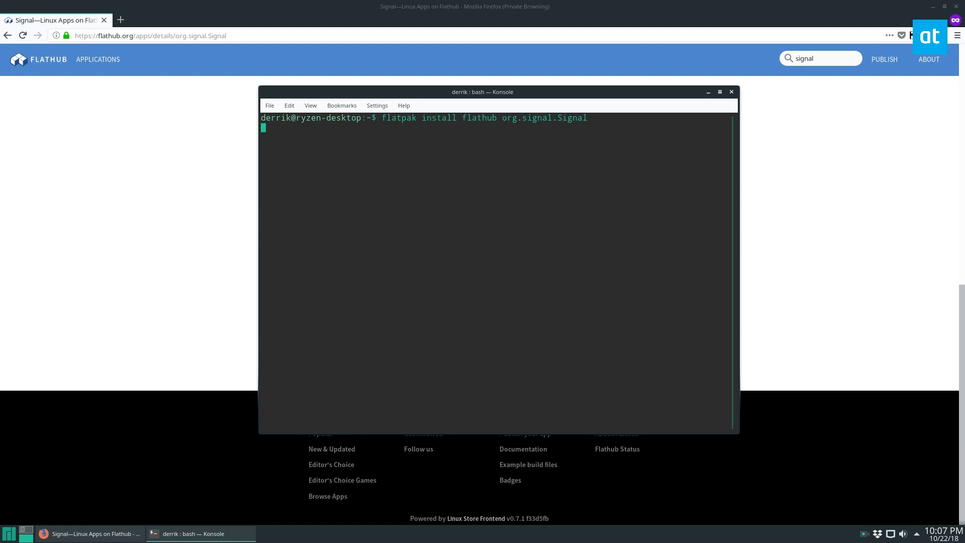
{"action": "key", "text": "Return"}
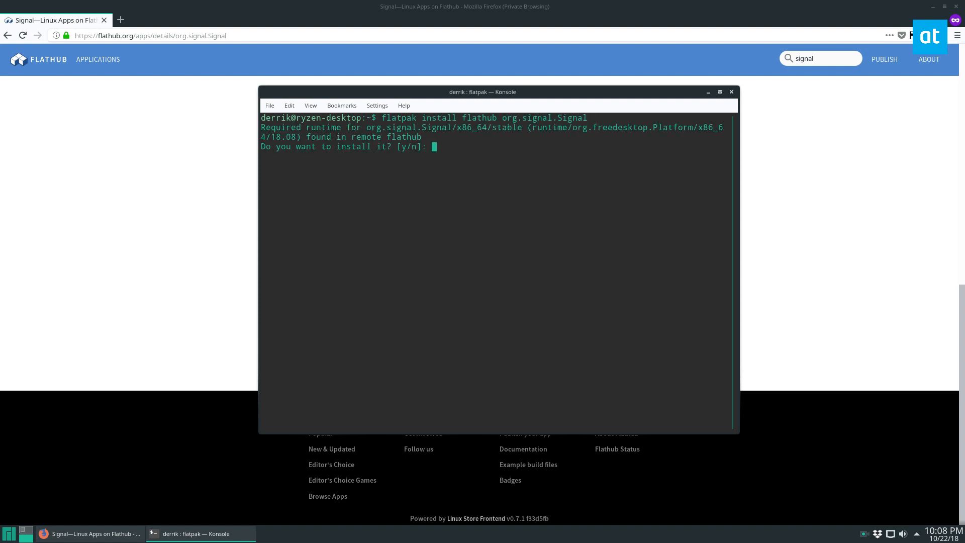
{"action": "type", "text": "y"}
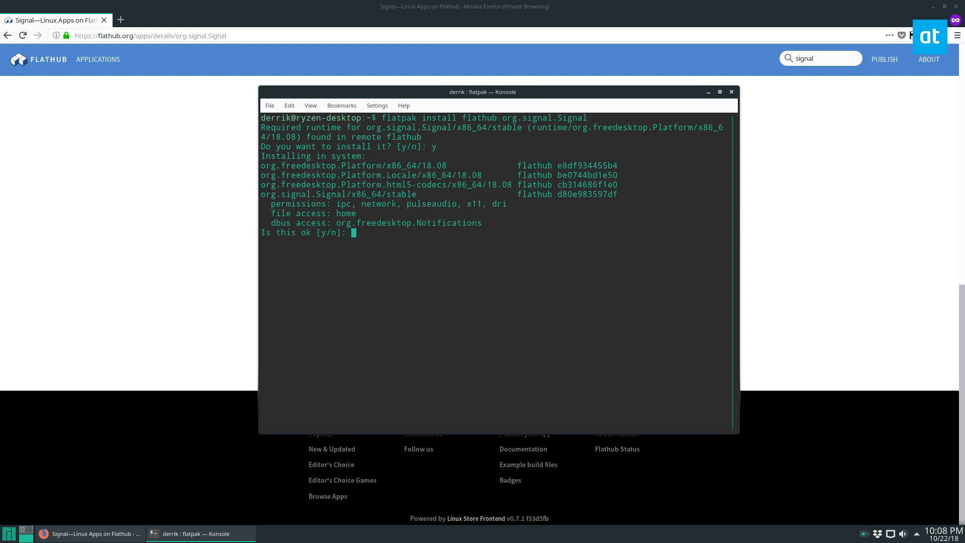
{"action": "type", "text": "y"}
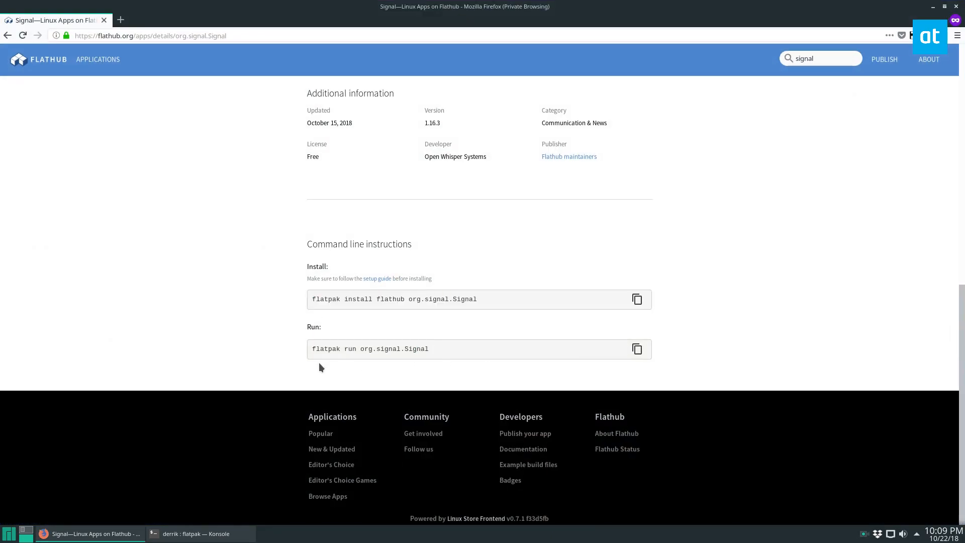
Copy the 'flatpak run org.signal.Signal' command from the page and deselect it
{"action": "right_click", "coordinate": [369, 349]}
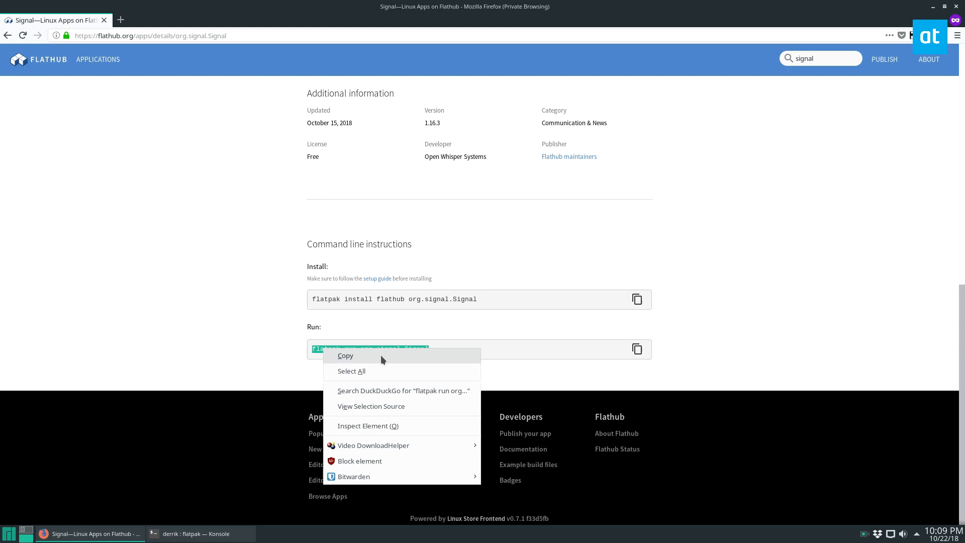
{"action": "left_click", "coordinate": [345, 355]}
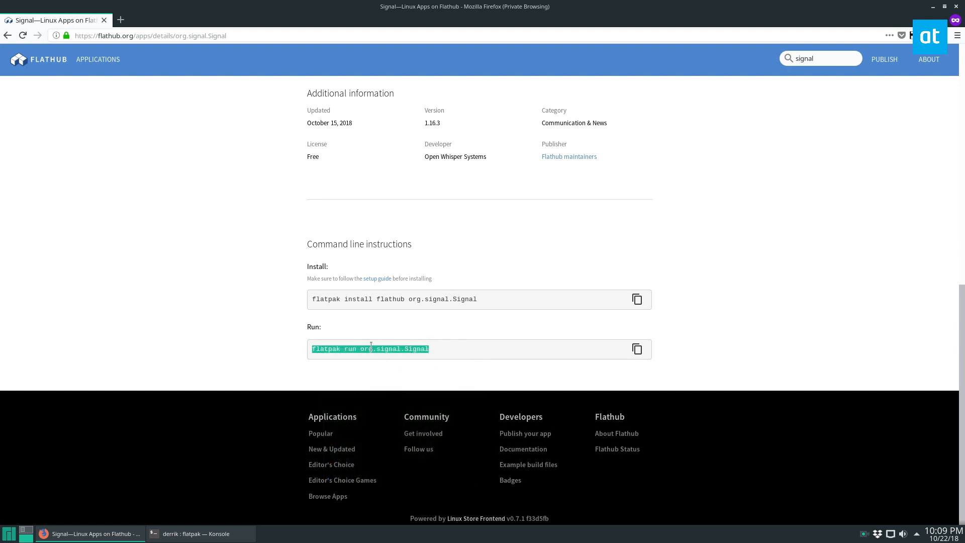
{"action": "left_click", "coordinate": [717, 362]}
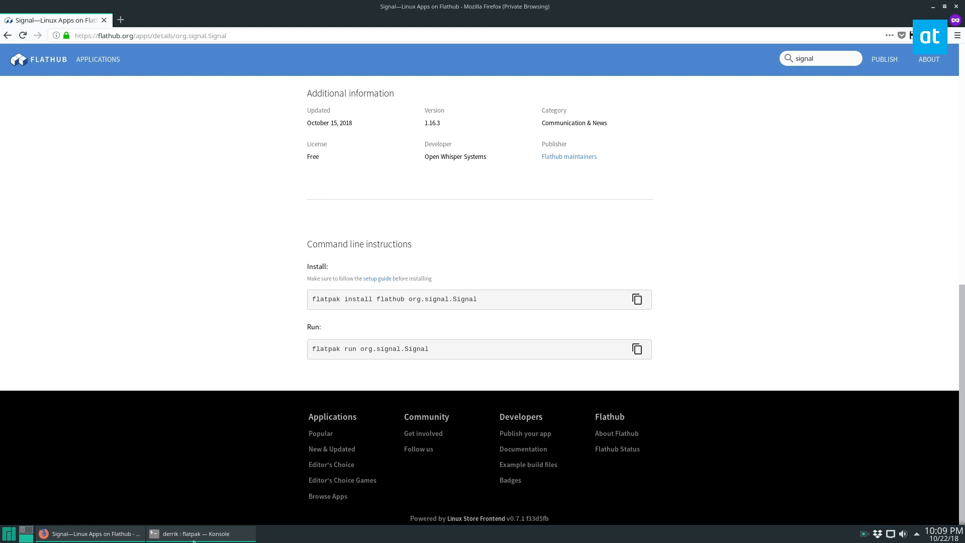
Return to Konsole and wait for the Signal install to finish at the prompt
{"action": "left_click", "coordinate": [194, 534]}
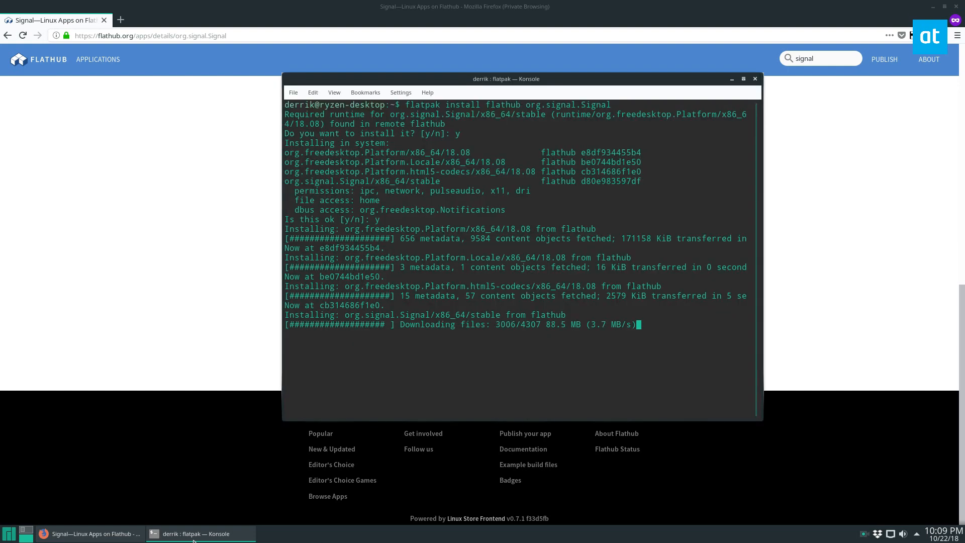
{"action": "left_click", "coordinate": [8, 533]}
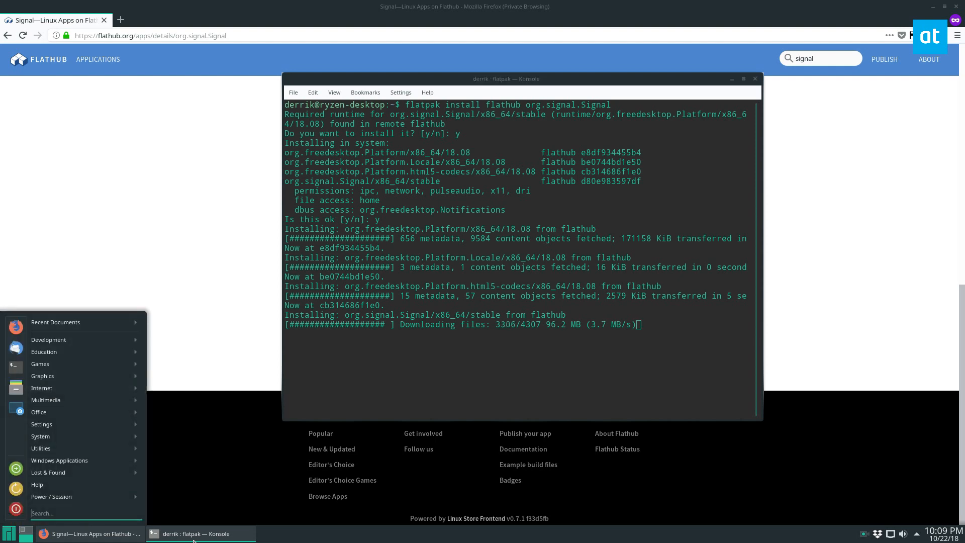
{"action": "left_click", "coordinate": [195, 532]}
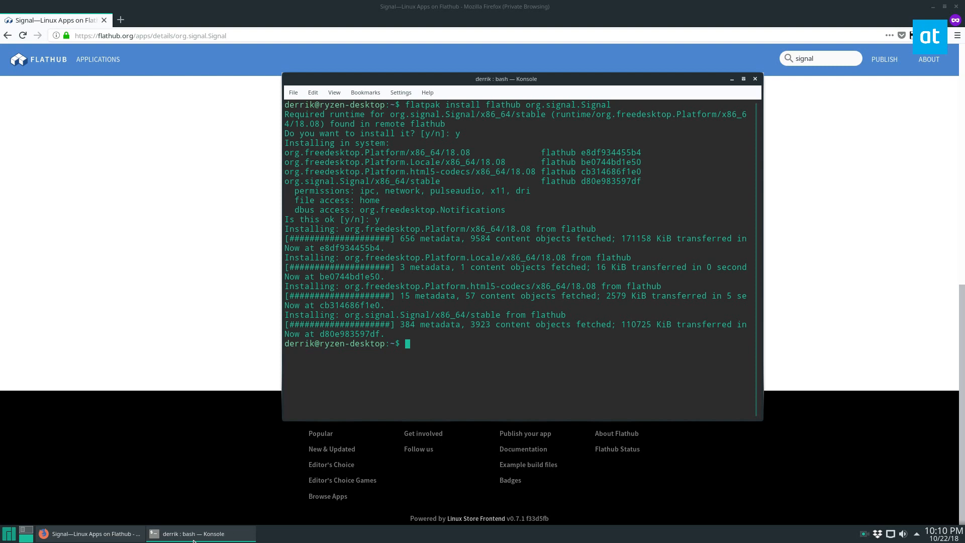
Run 'flatpak run org.signal.Signal' to launch Signal Desktop's QR linking screen
{"action": "type", "text": "flatpak run org.signal.Signal"}
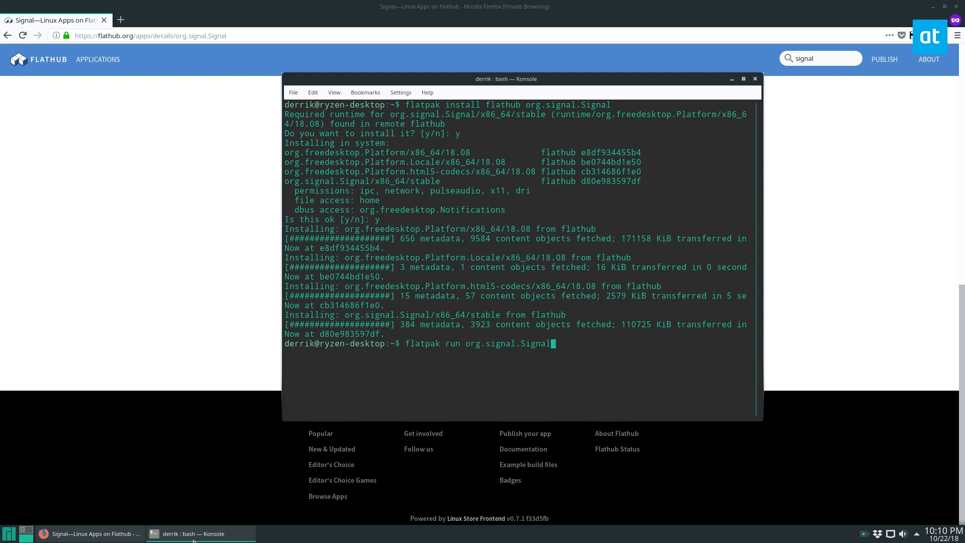
{"action": "key", "text": "Return"}
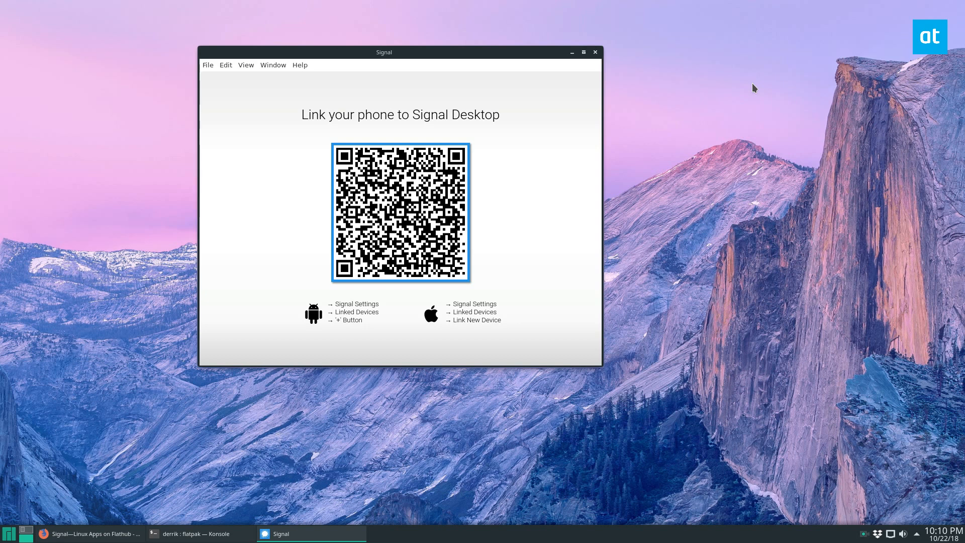
{"action": "mouse_move", "coordinate": [221, 471]}
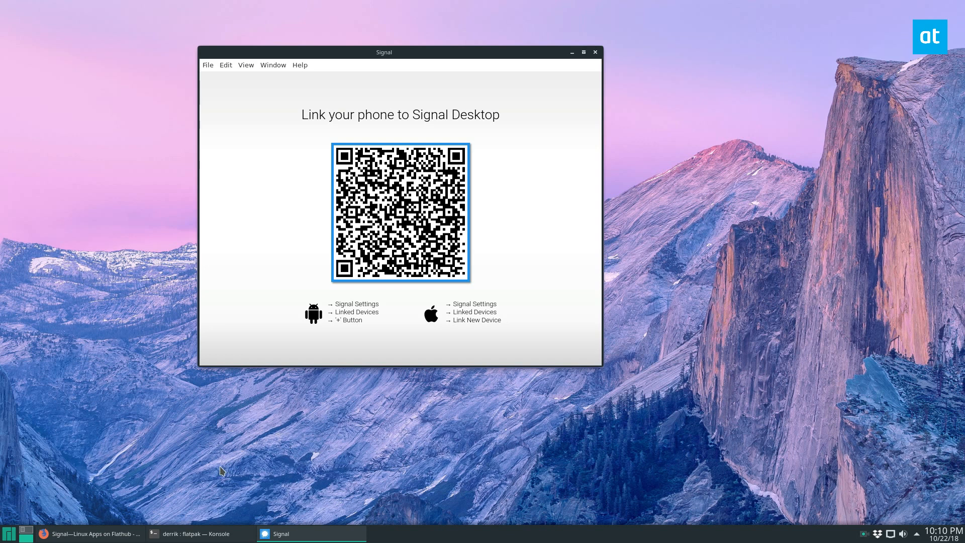
{"action": "mouse_move", "coordinate": [915, 484]}
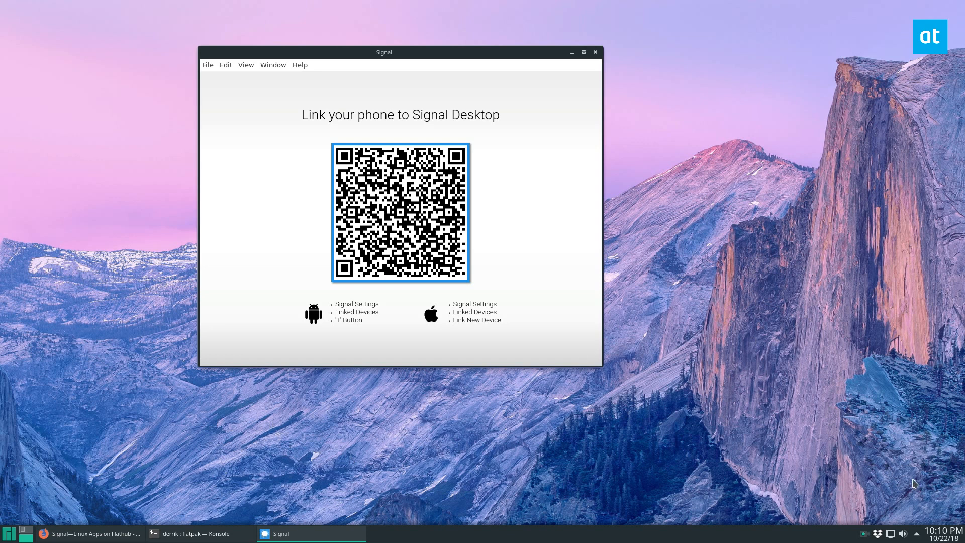